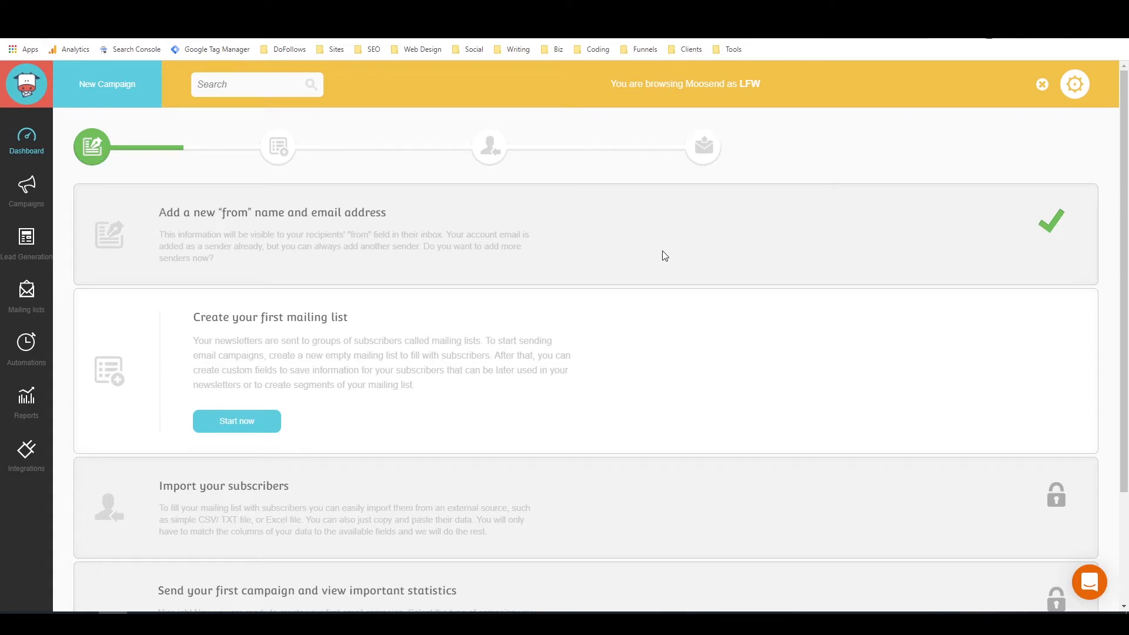
mouse_move(726, 258)
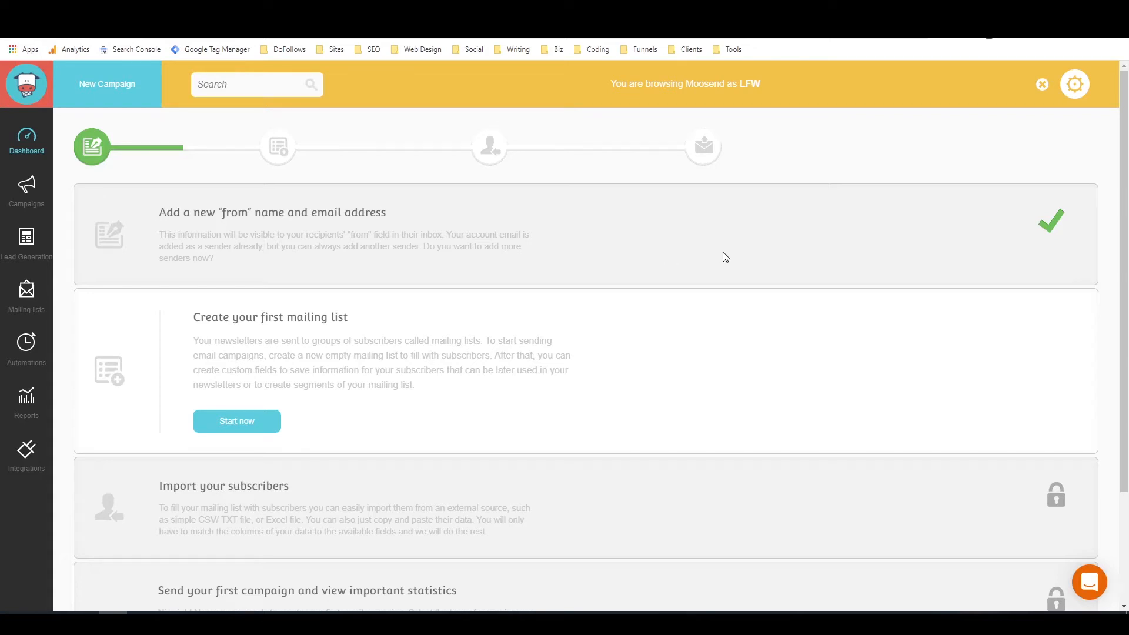
mouse_move(685, 249)
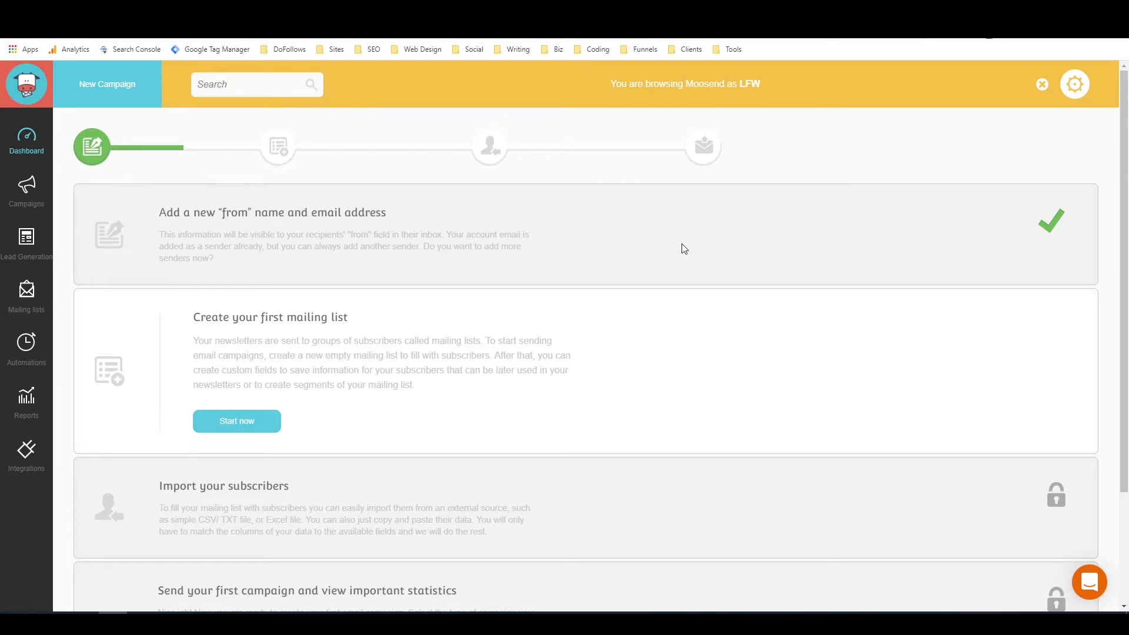
mouse_move(793, 298)
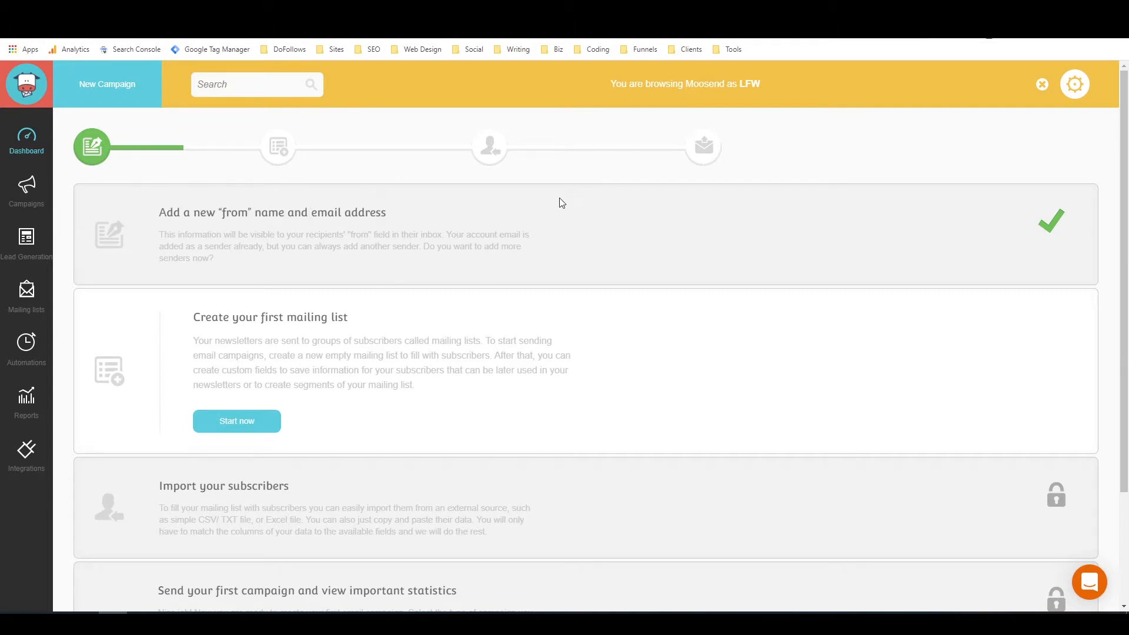
mouse_move(718, 248)
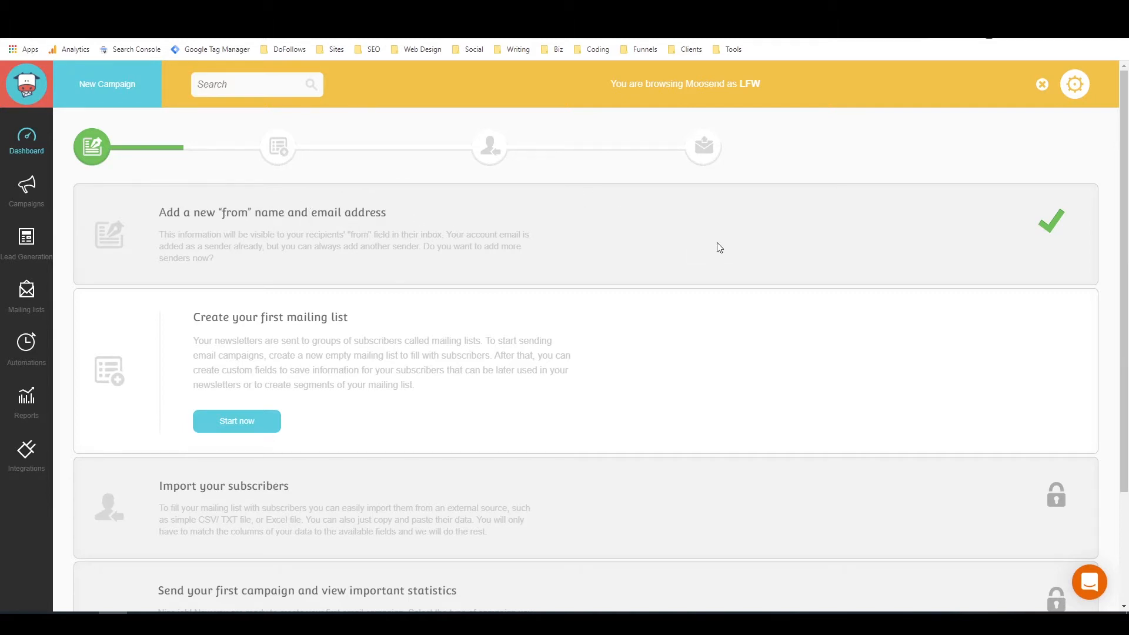
mouse_move(711, 248)
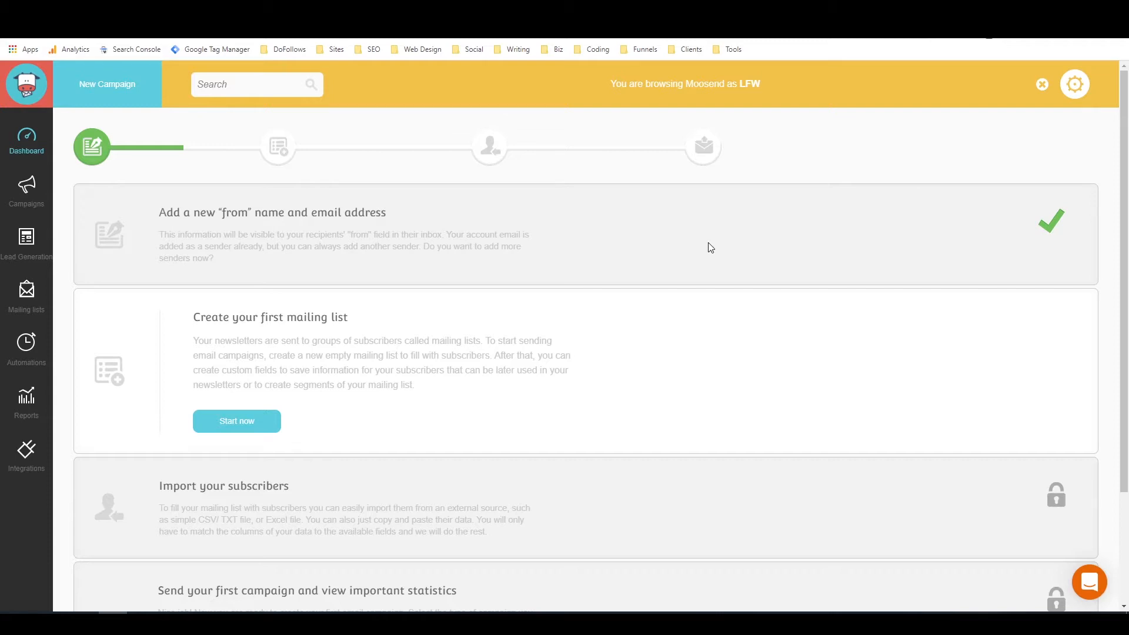
mouse_move(713, 261)
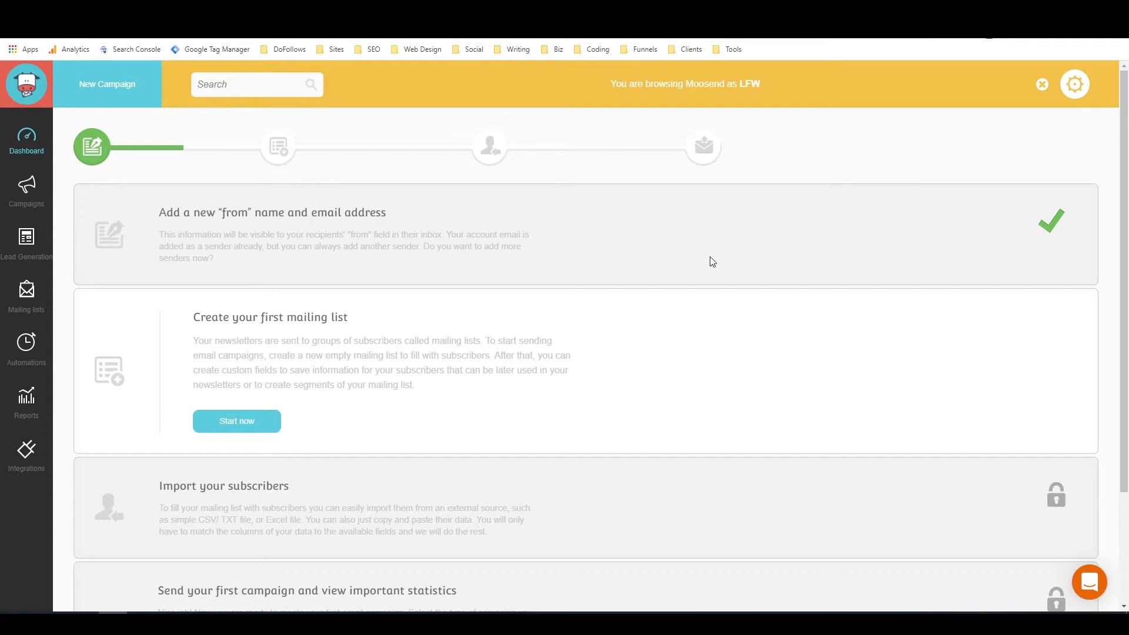
mouse_move(540, 299)
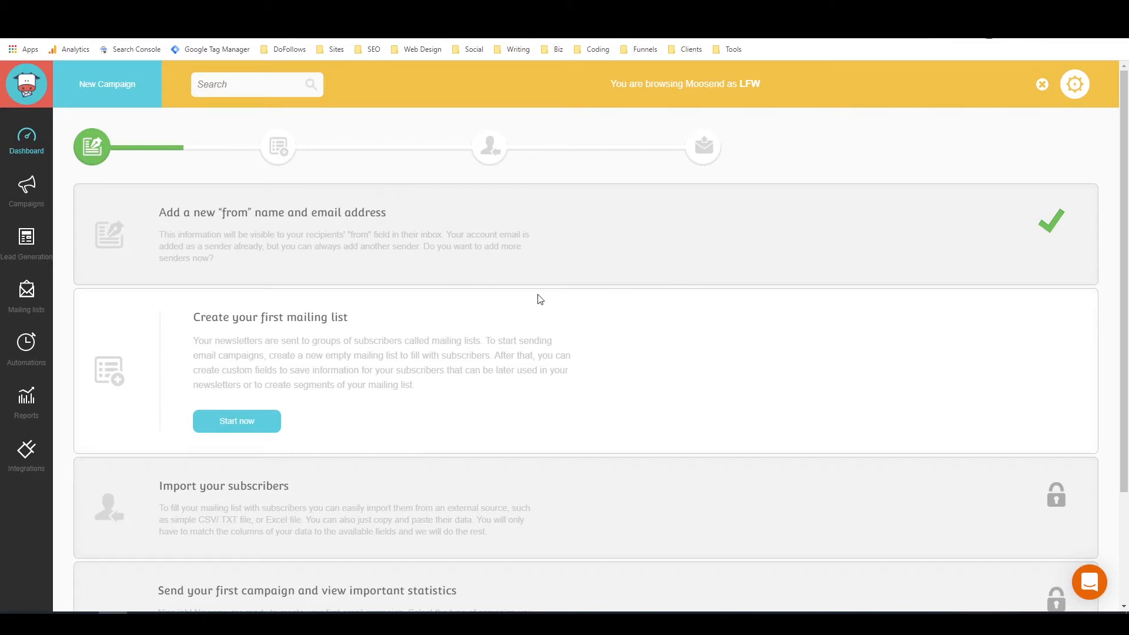
mouse_move(652, 315)
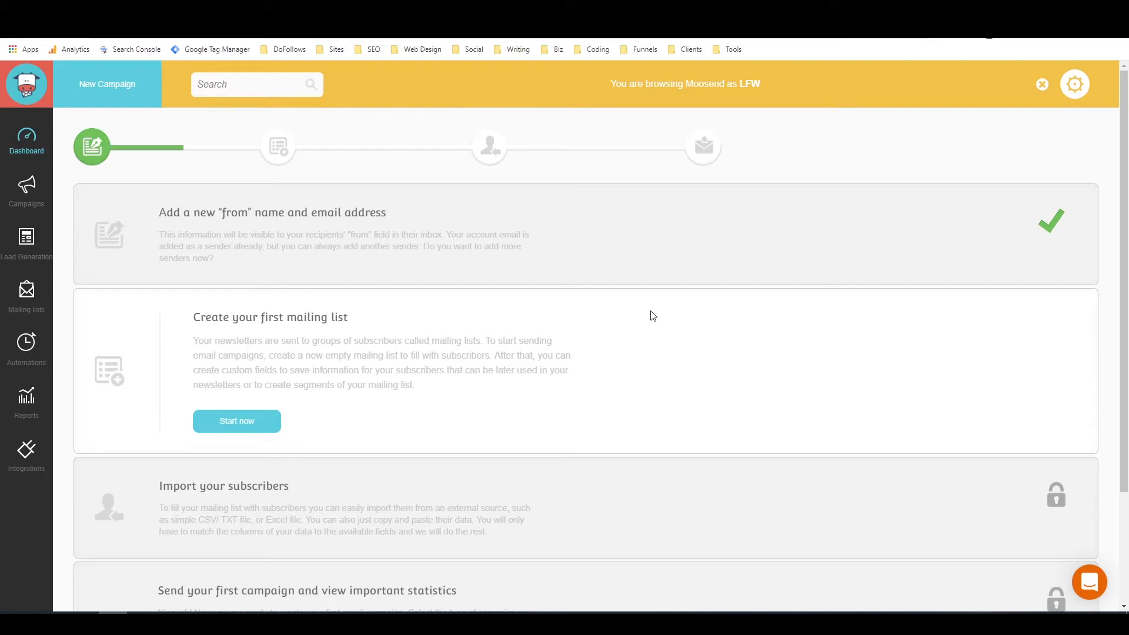
mouse_move(296, 375)
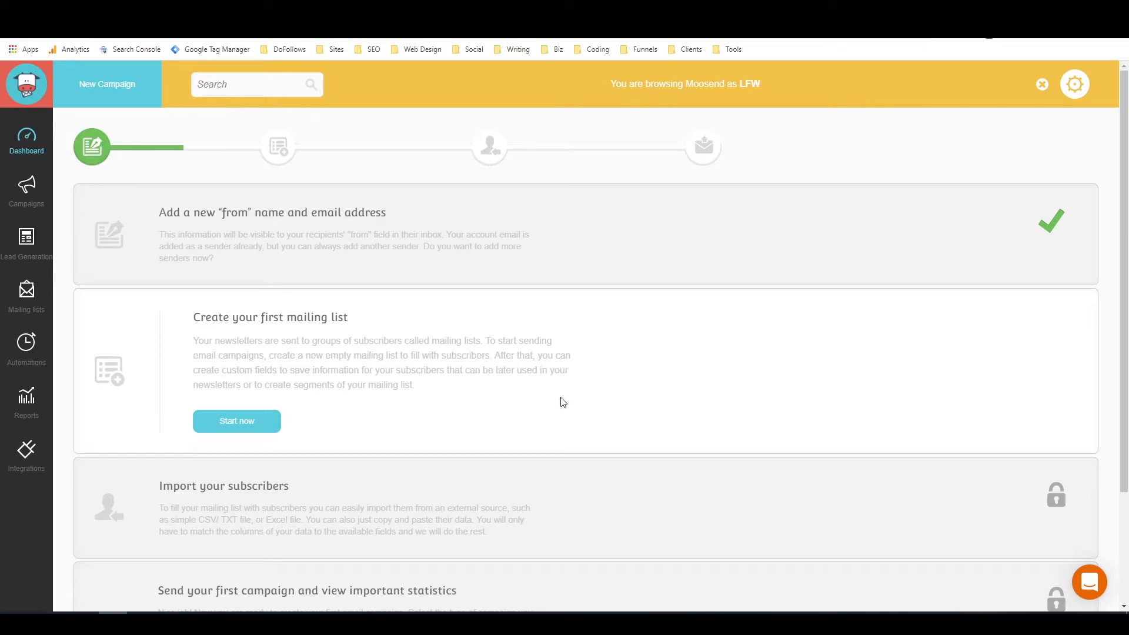
mouse_move(424, 387)
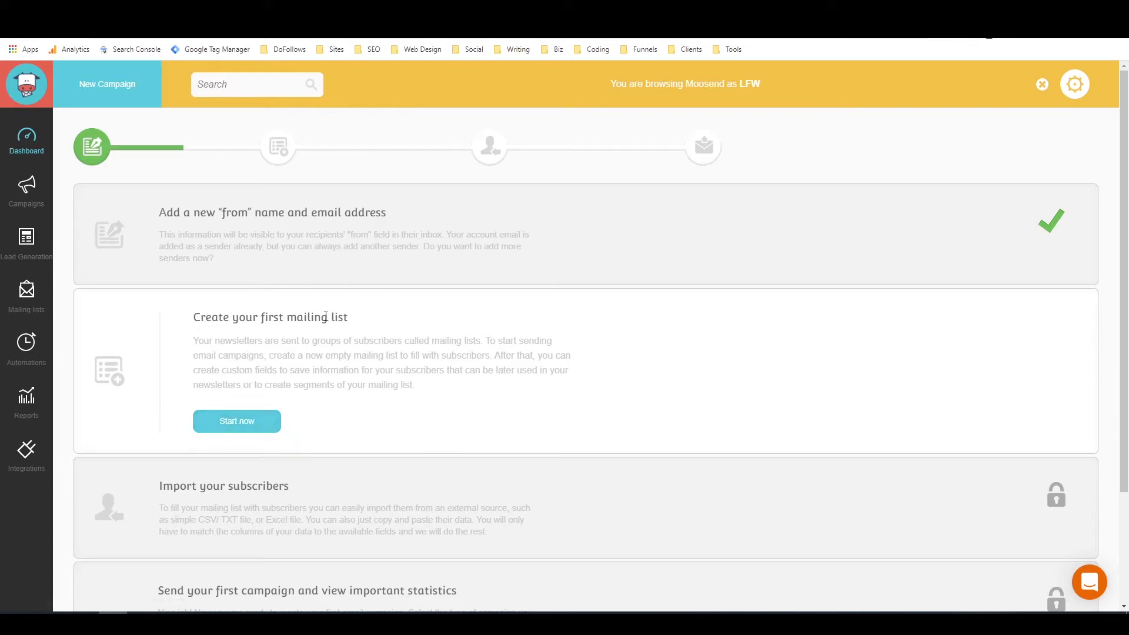
Step: Start the first mailing list and name it 'My List'
click(237, 421)
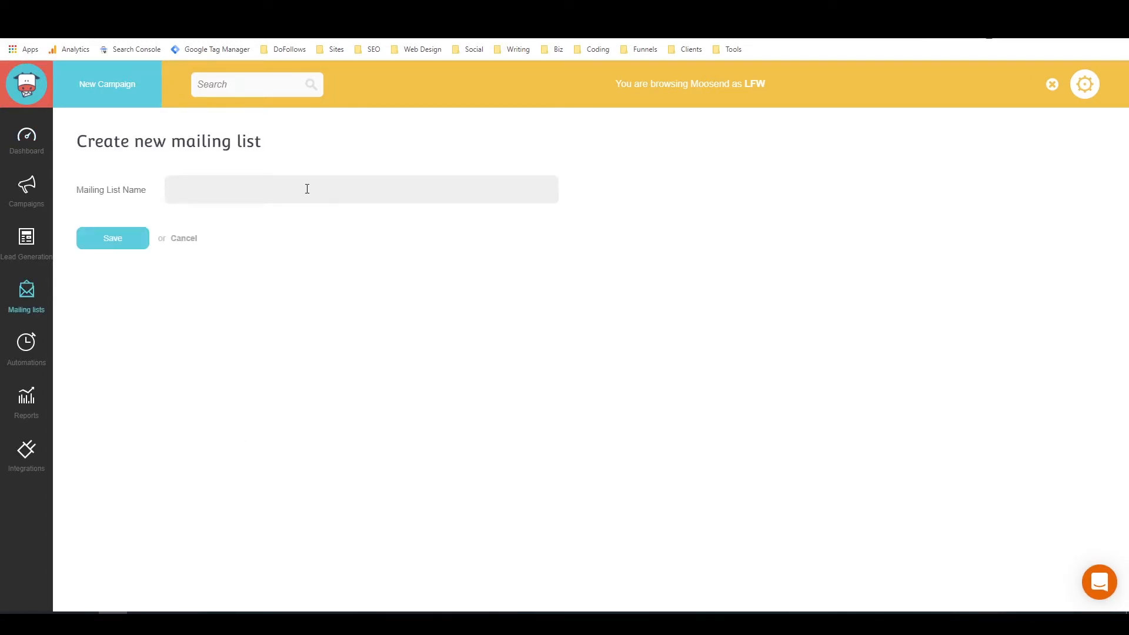
text(My List)
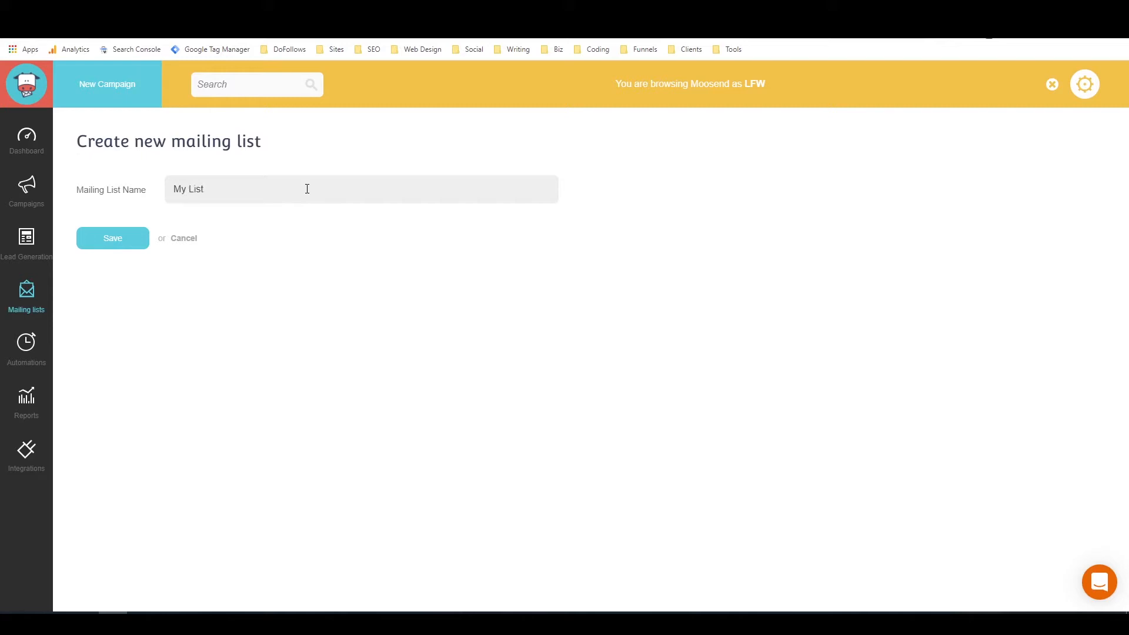
Step: Save the new mailing list 'My List', landing on its empty Members page
click(113, 238)
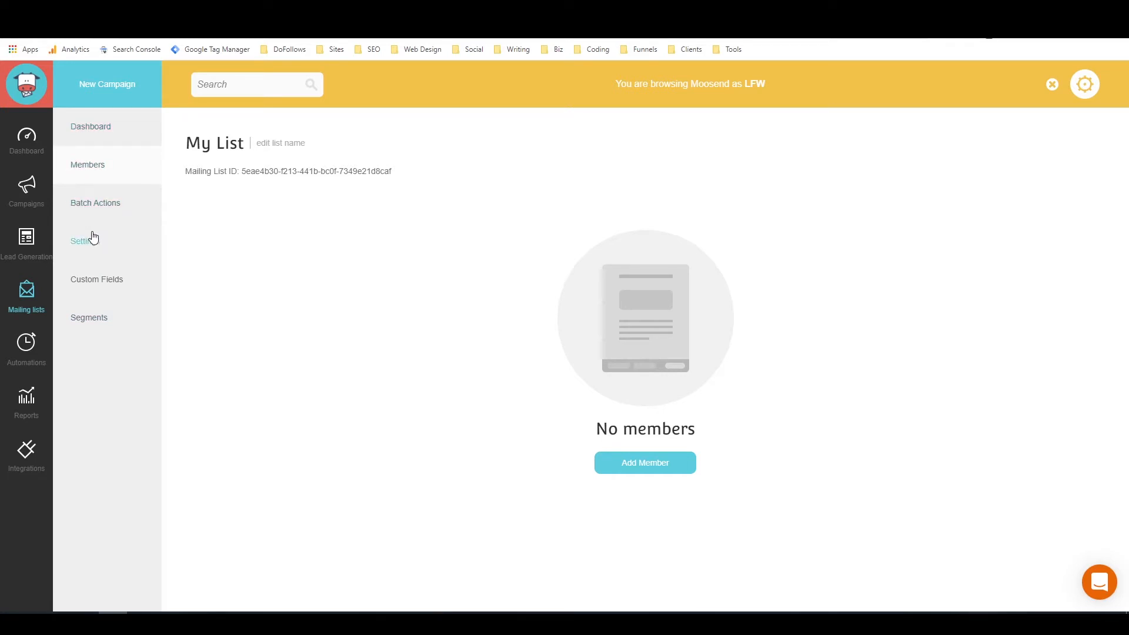
mouse_move(90, 317)
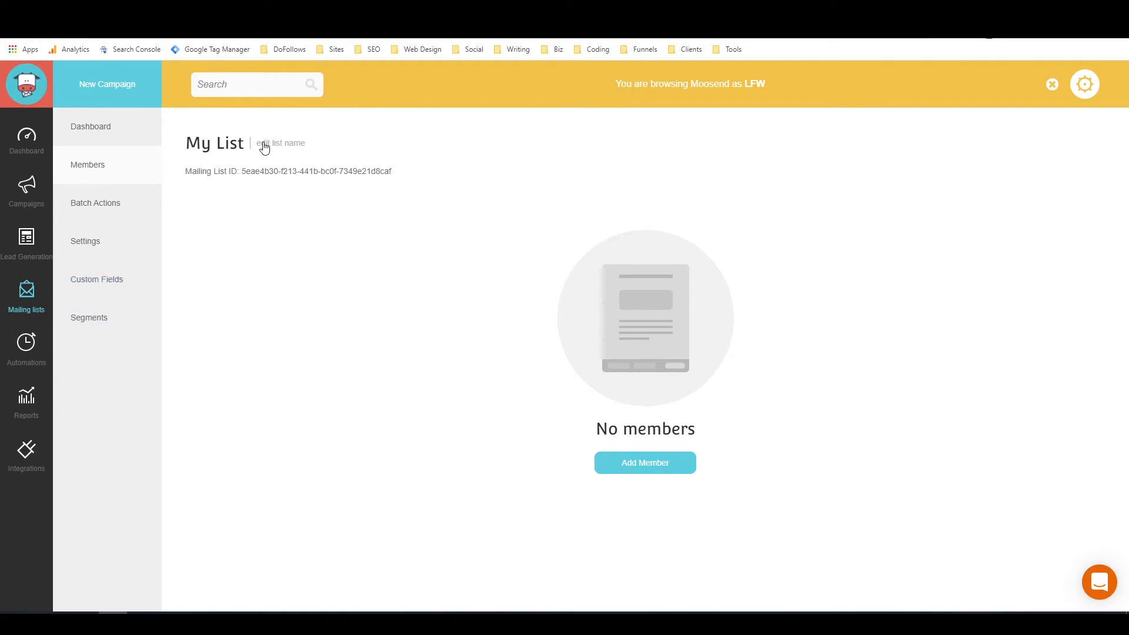
mouse_move(304, 161)
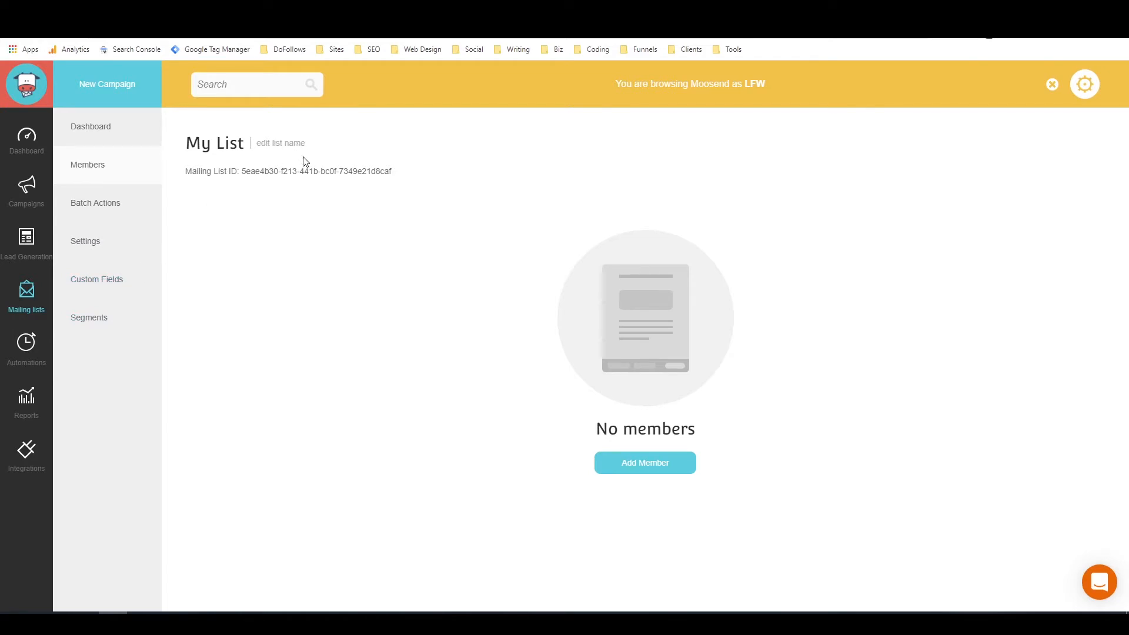
mouse_move(425, 160)
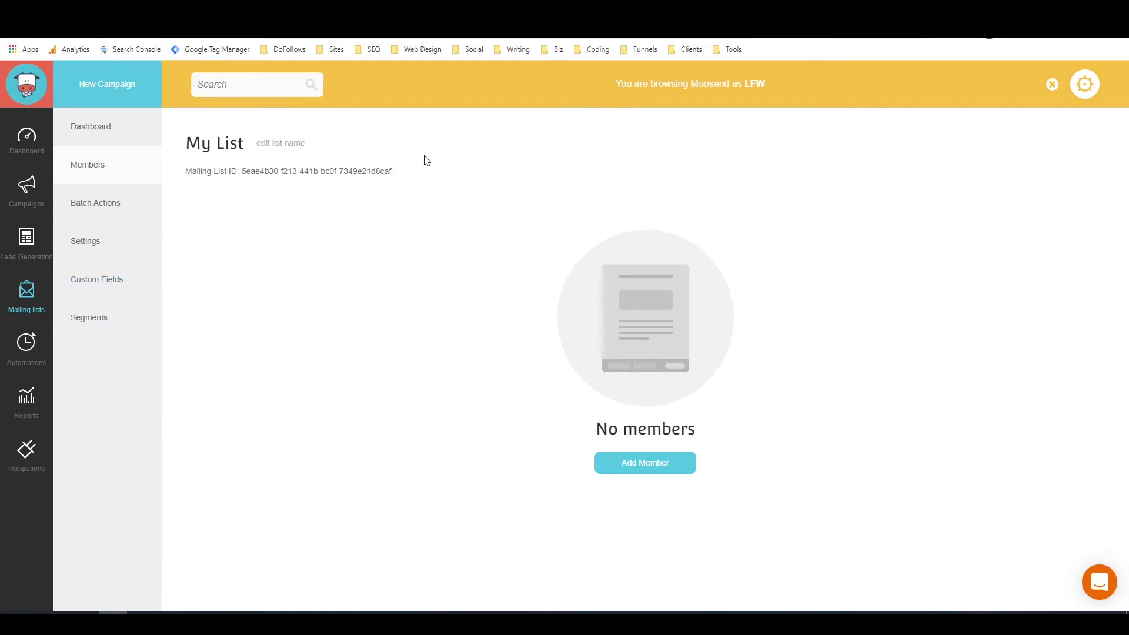
mouse_move(403, 174)
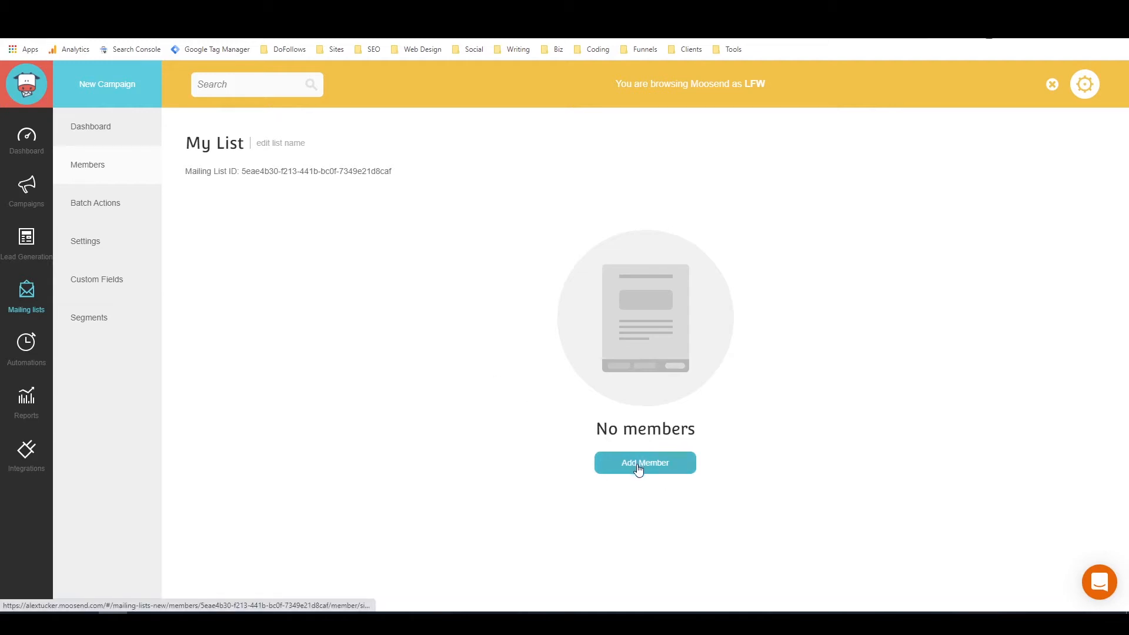
mouse_move(682, 492)
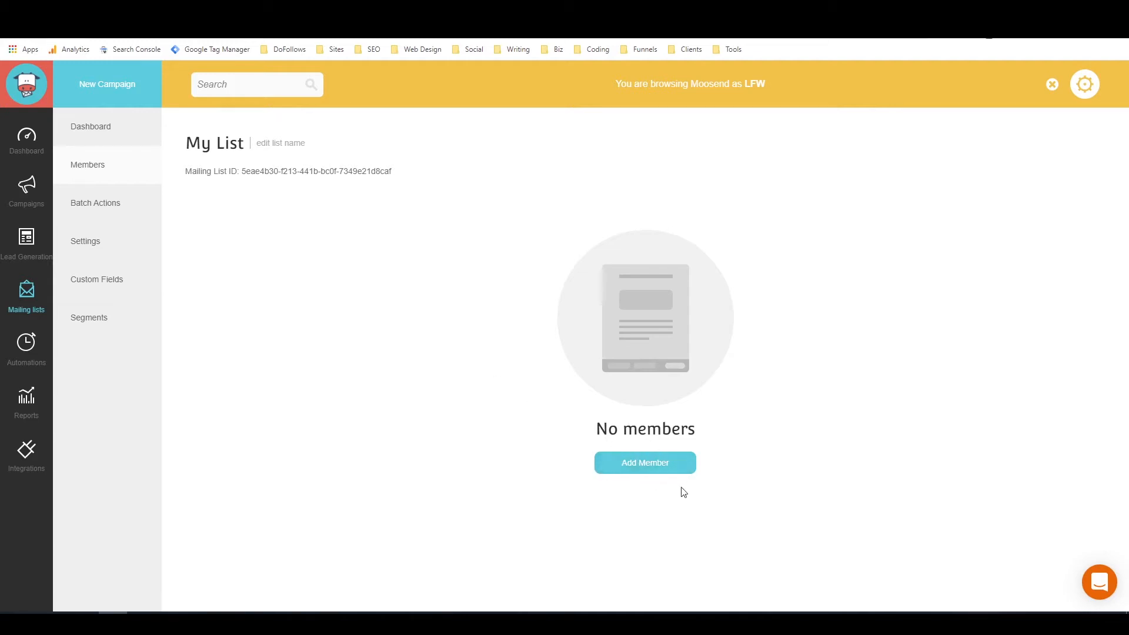
Step: Submit an empty Add Member form, landing on the My List dashboard with all reports at N/A
click(644, 463)
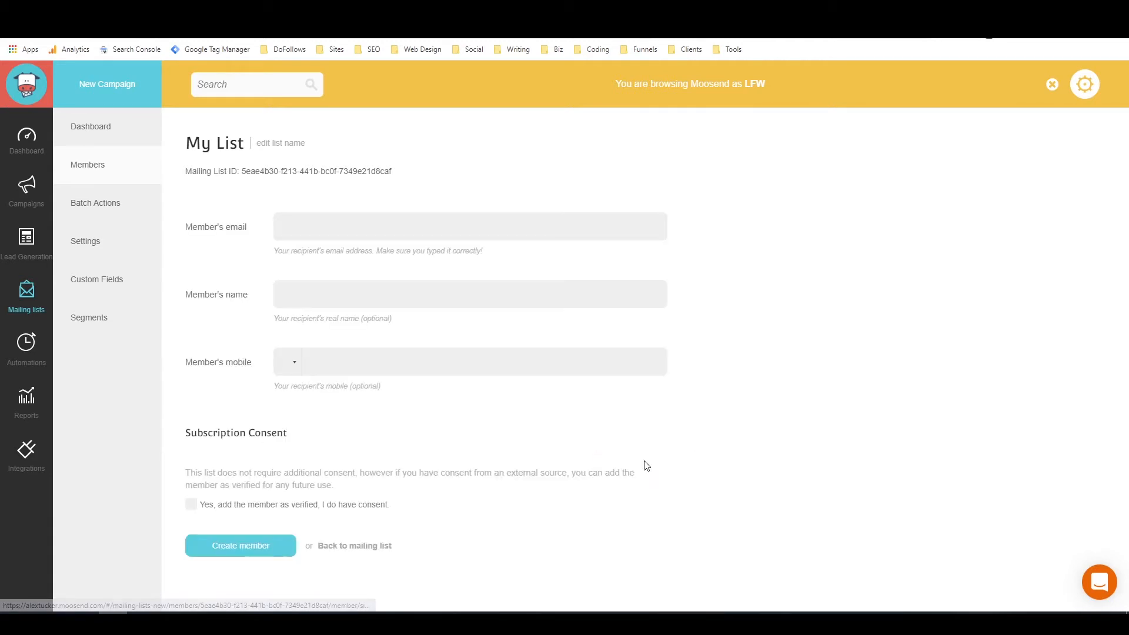
mouse_move(27, 137)
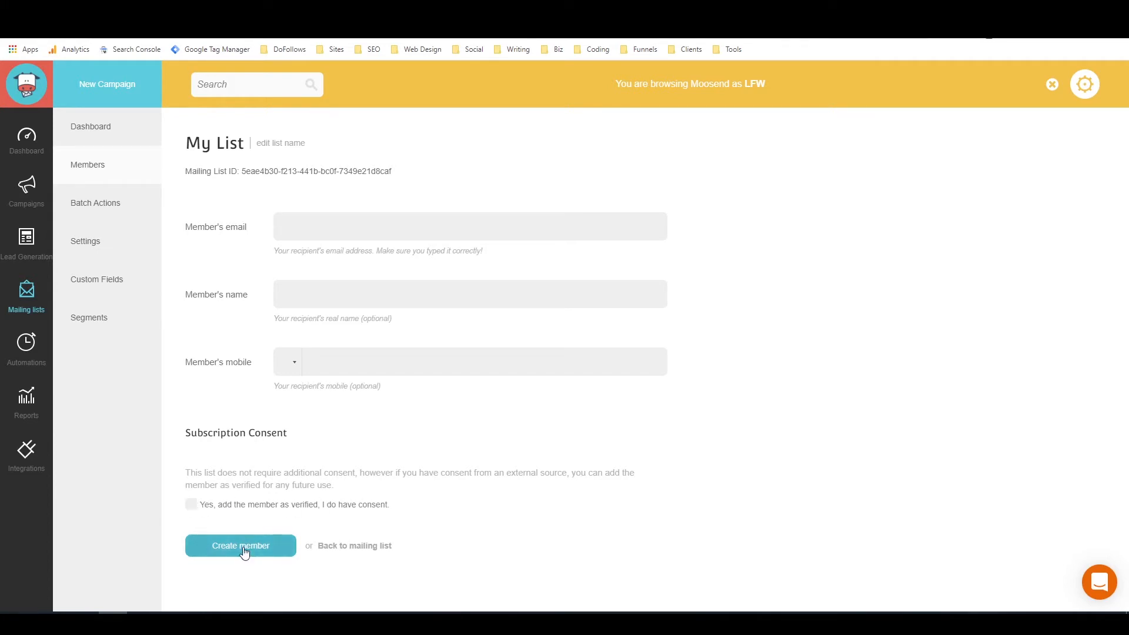
click(91, 126)
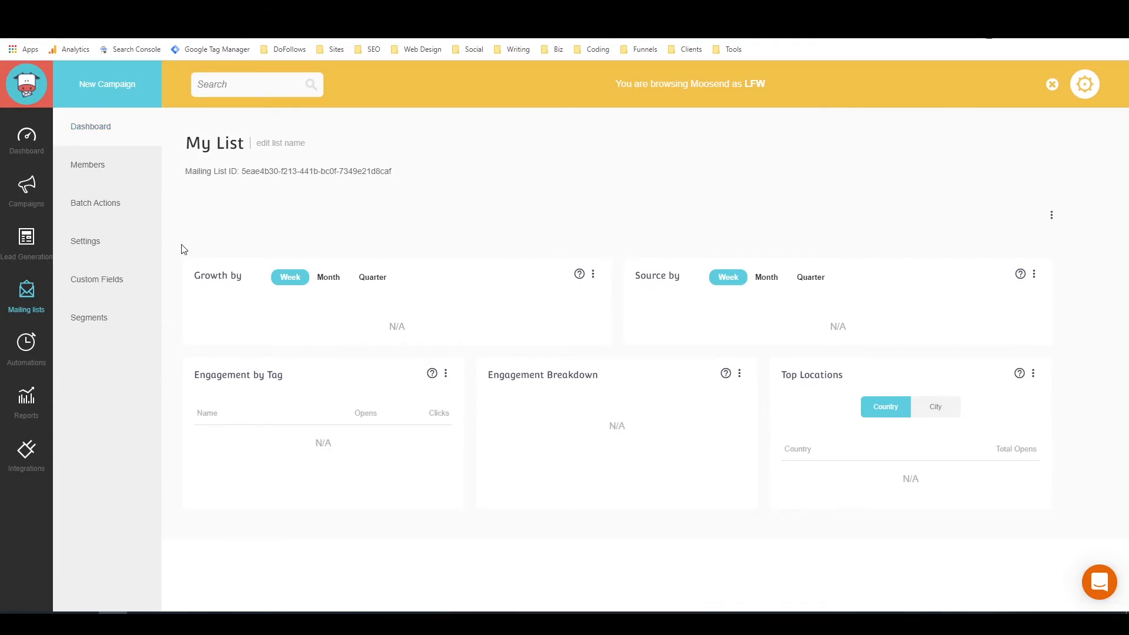
click(96, 203)
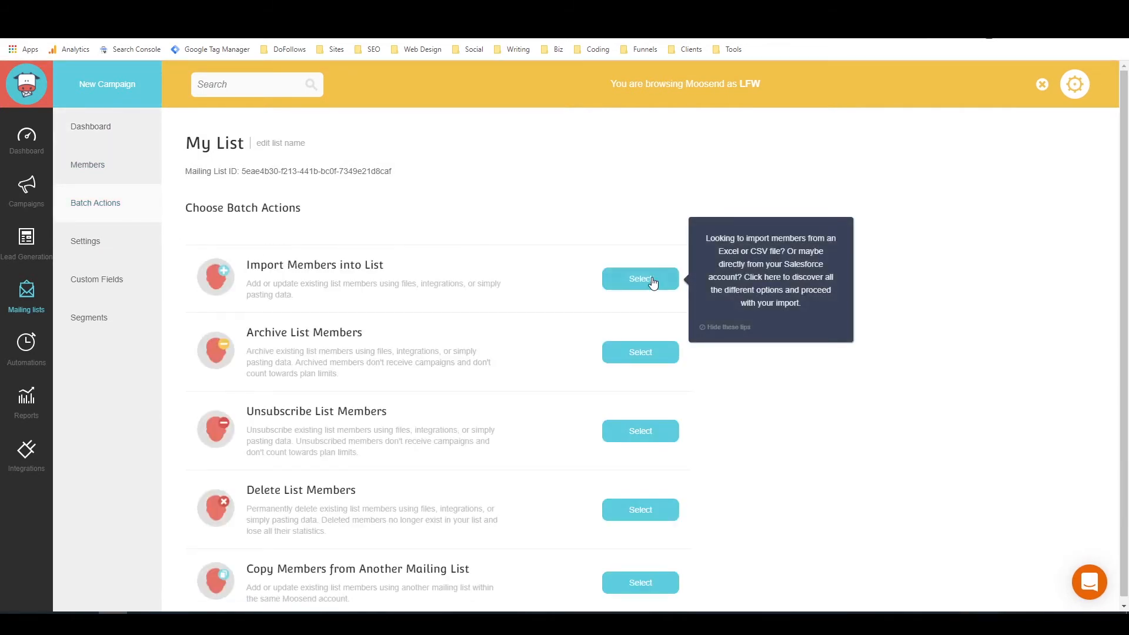
mouse_move(833, 186)
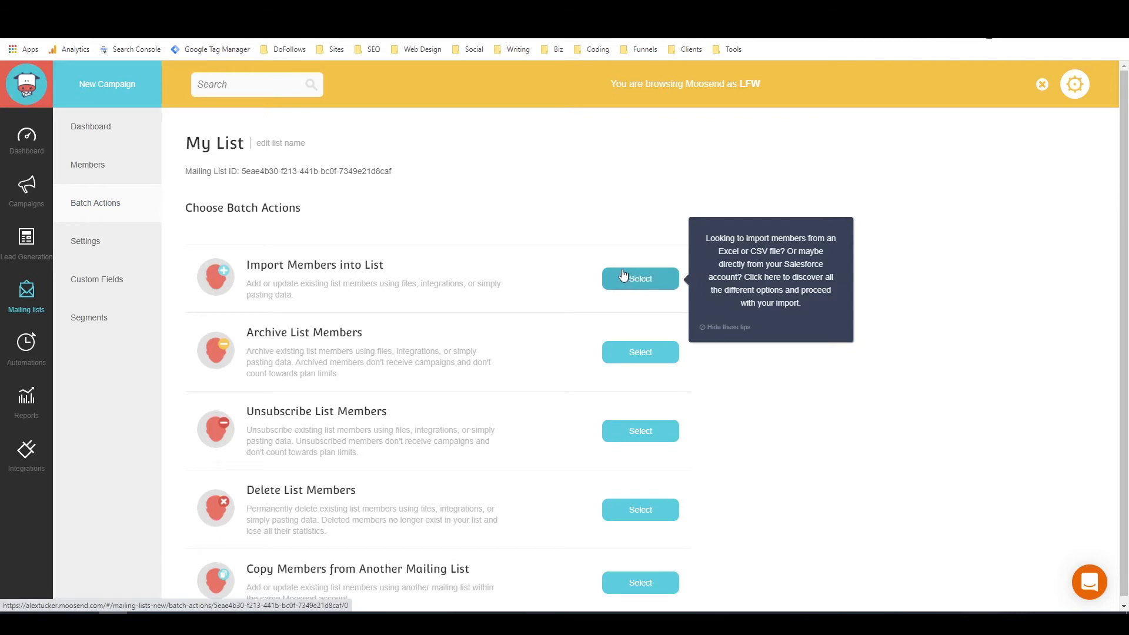
mouse_move(589, 243)
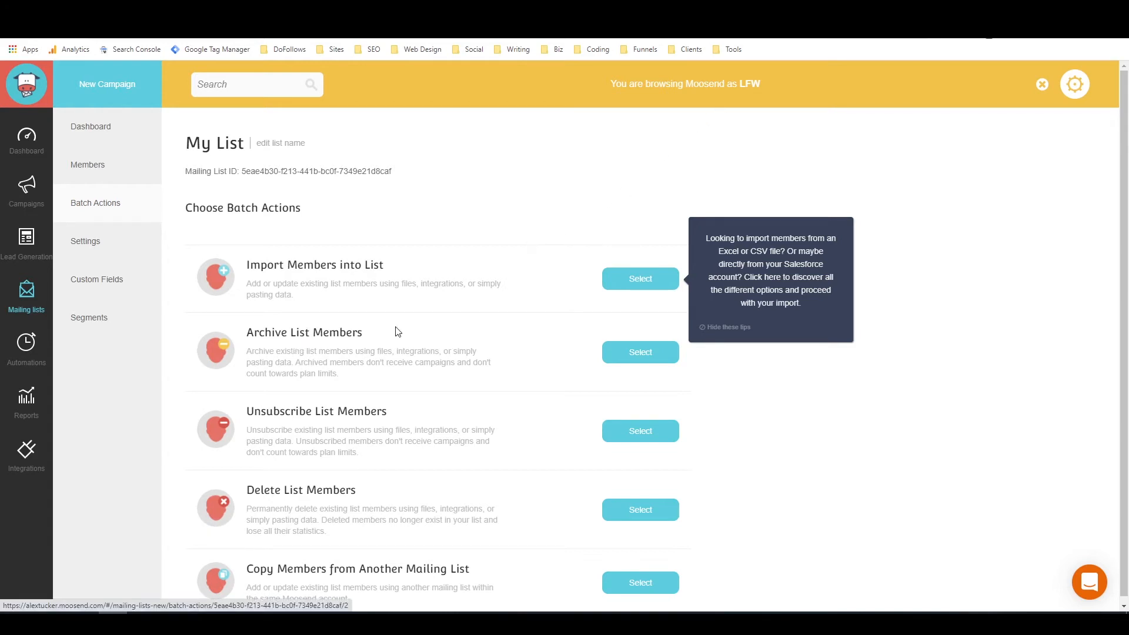
mouse_move(302, 352)
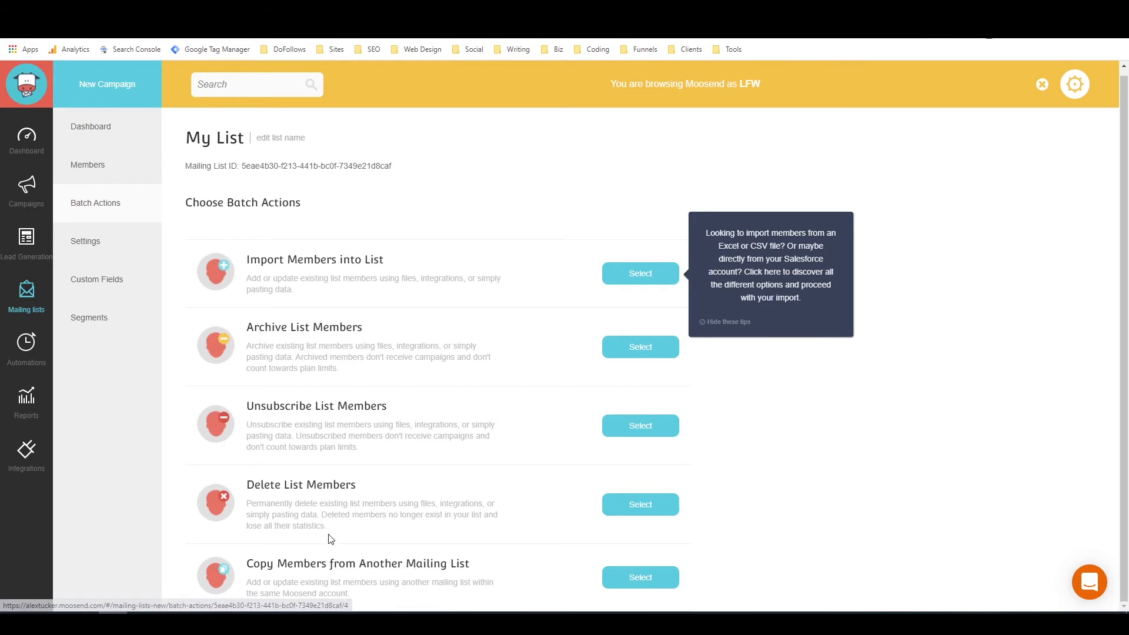
mouse_move(251, 313)
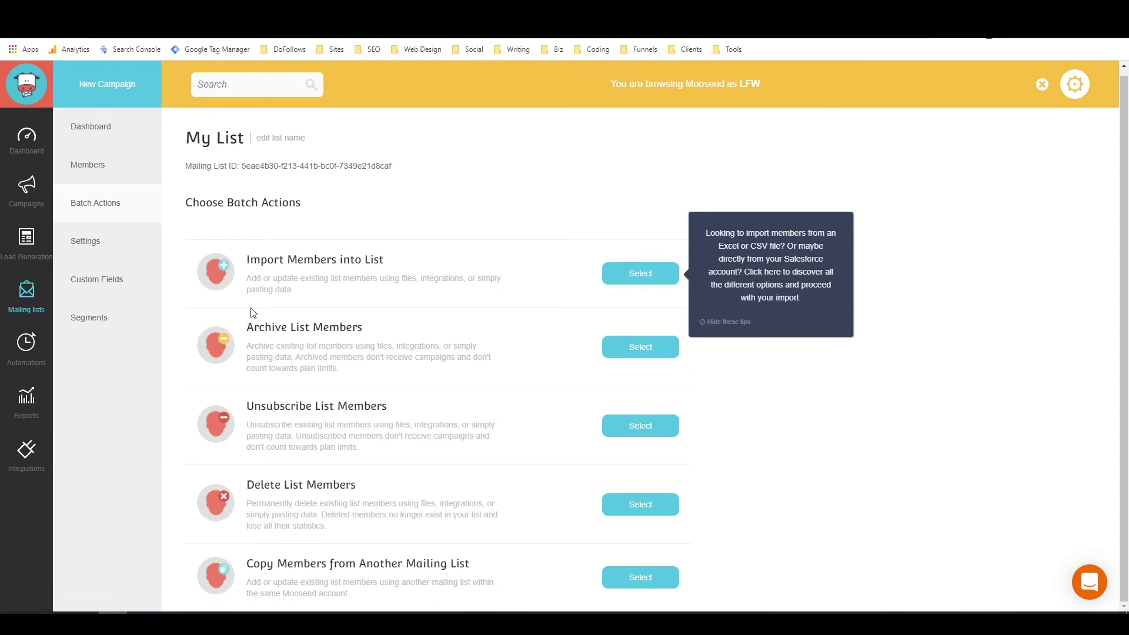
mouse_move(84, 240)
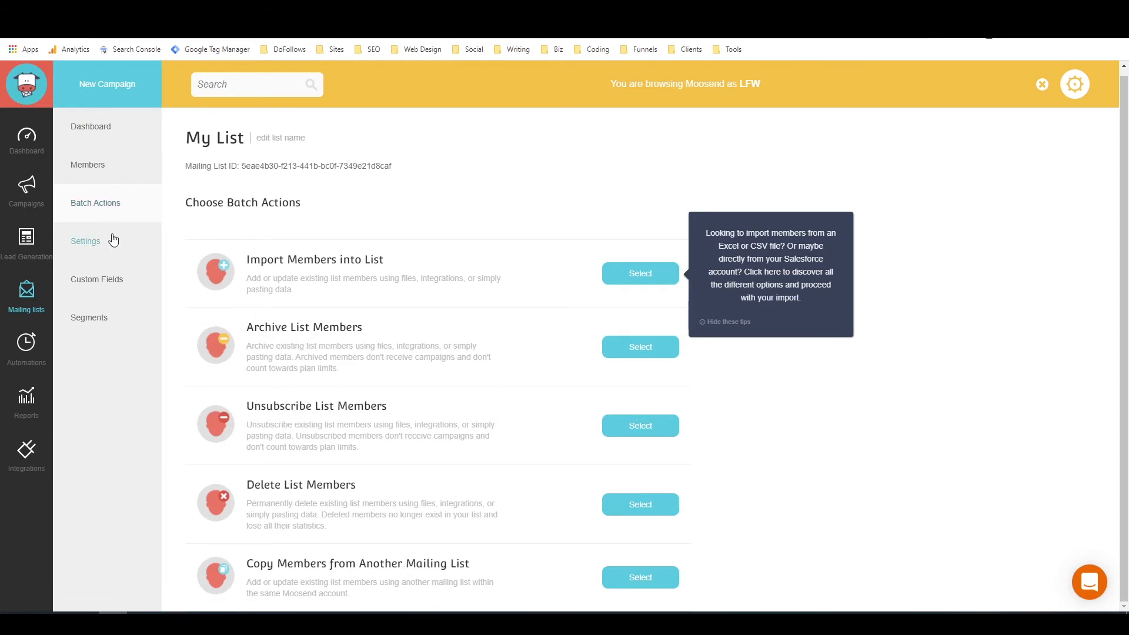
Step: Show the My List settings with empty unsubscribe redirect URL and single opt-in
click(86, 240)
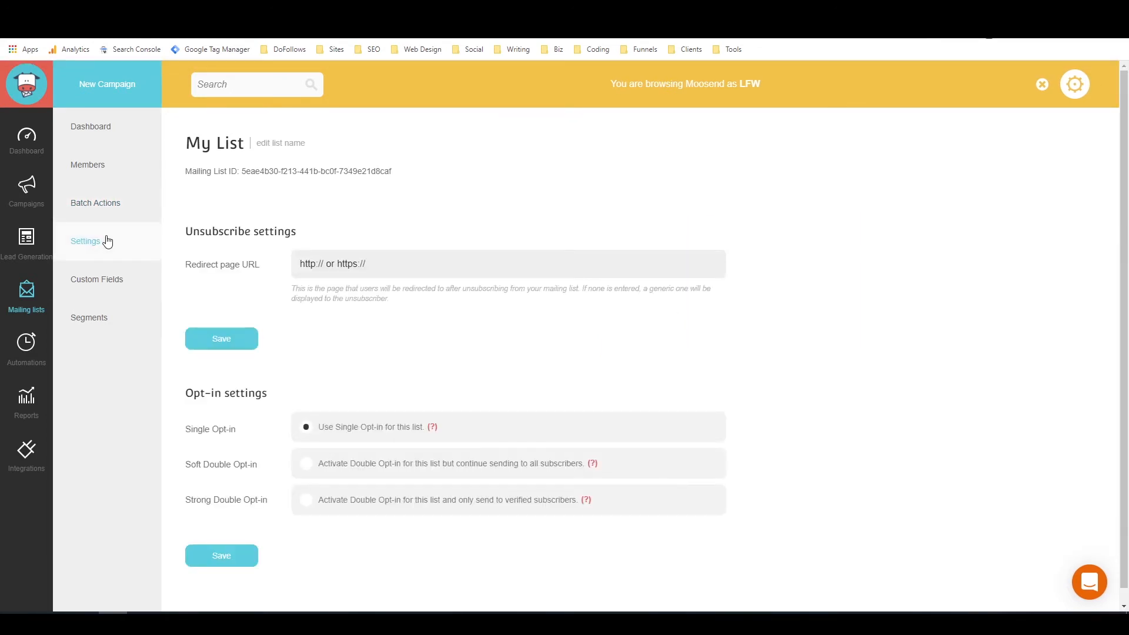
mouse_move(274, 391)
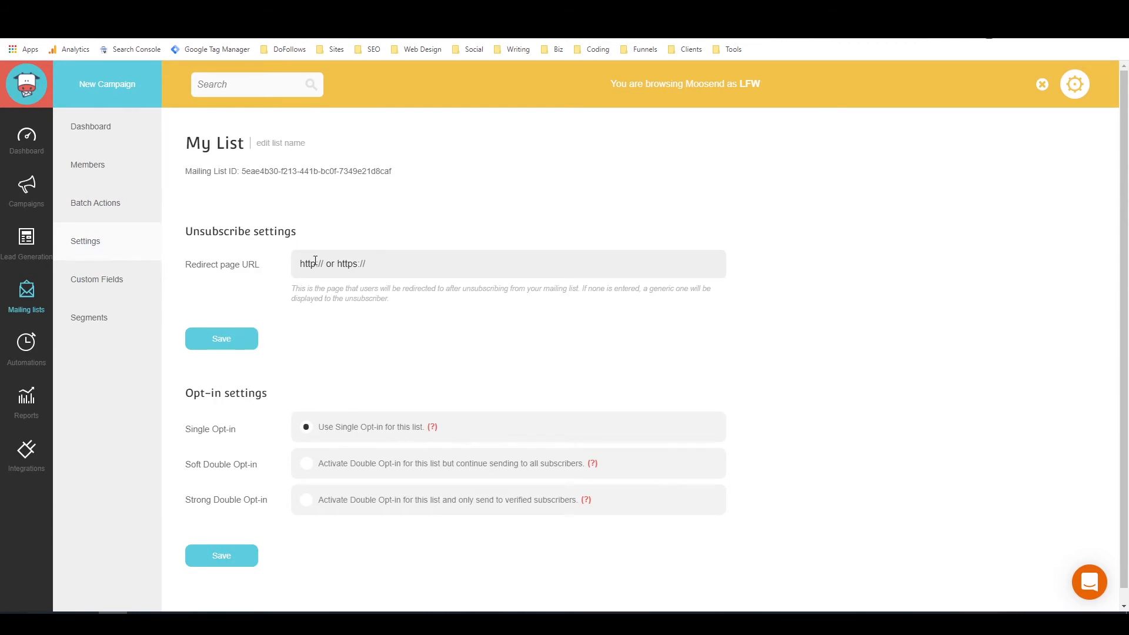
mouse_move(375, 265)
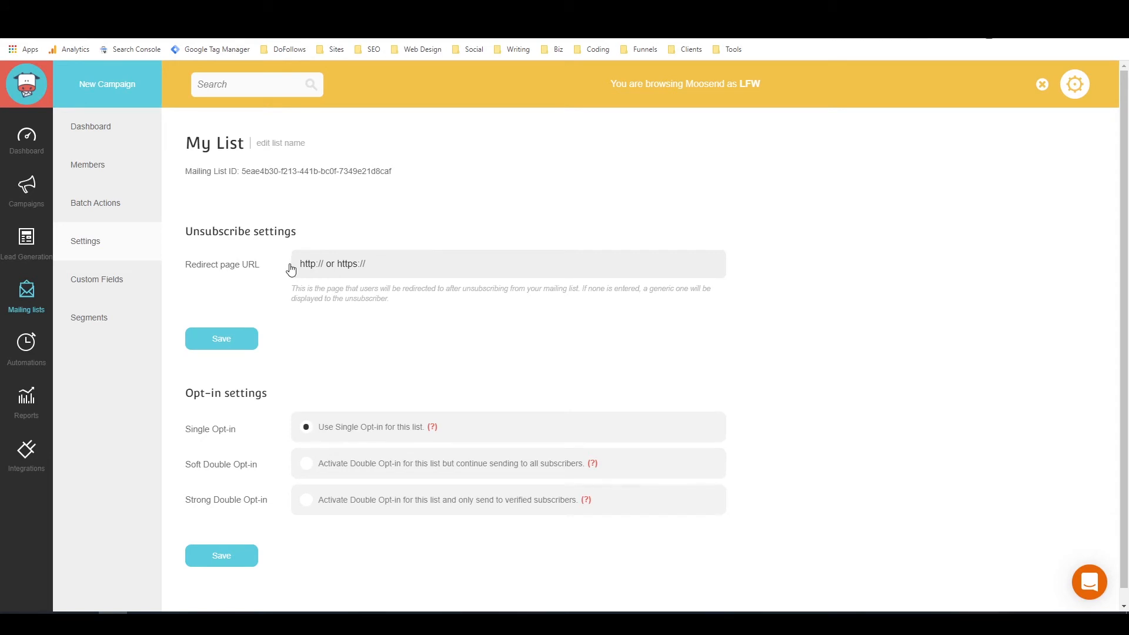
mouse_move(281, 258)
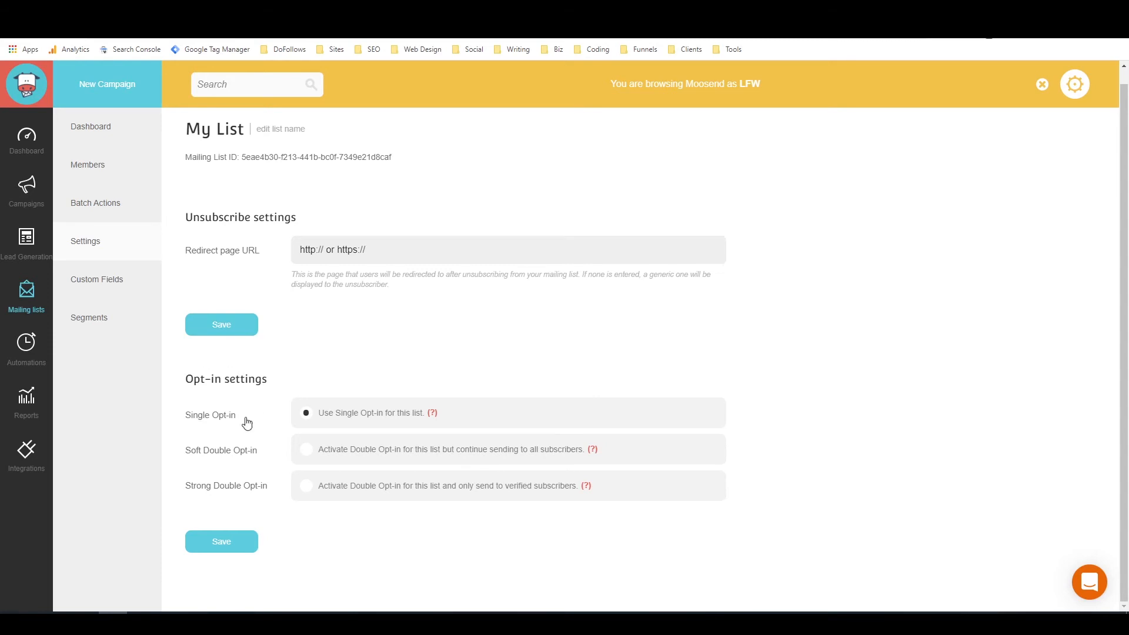
mouse_move(305, 493)
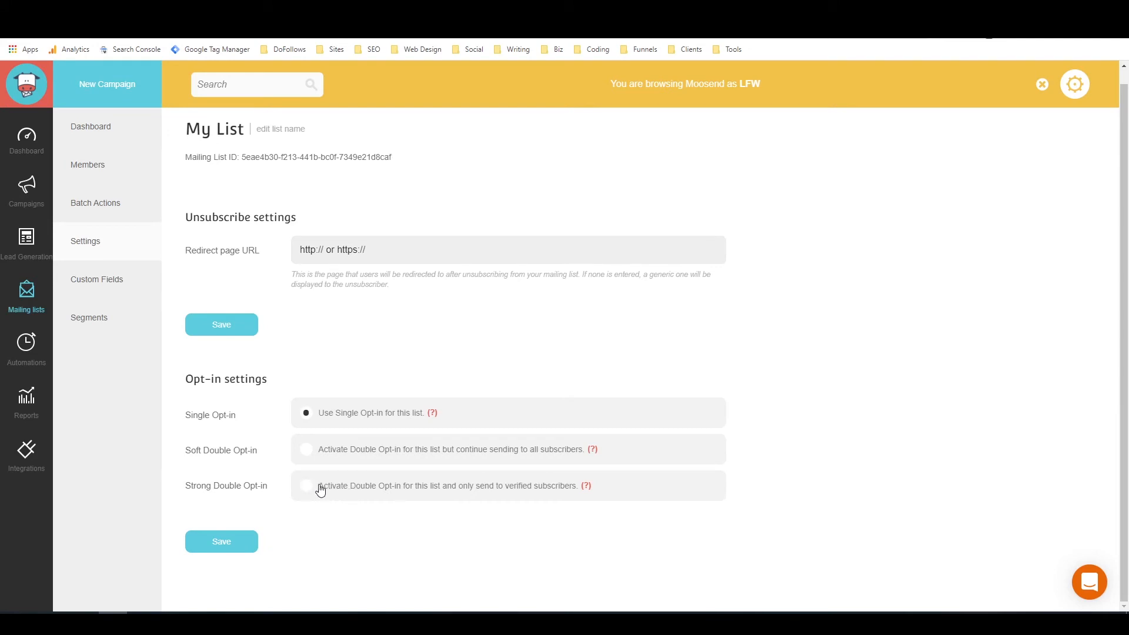
mouse_move(526, 492)
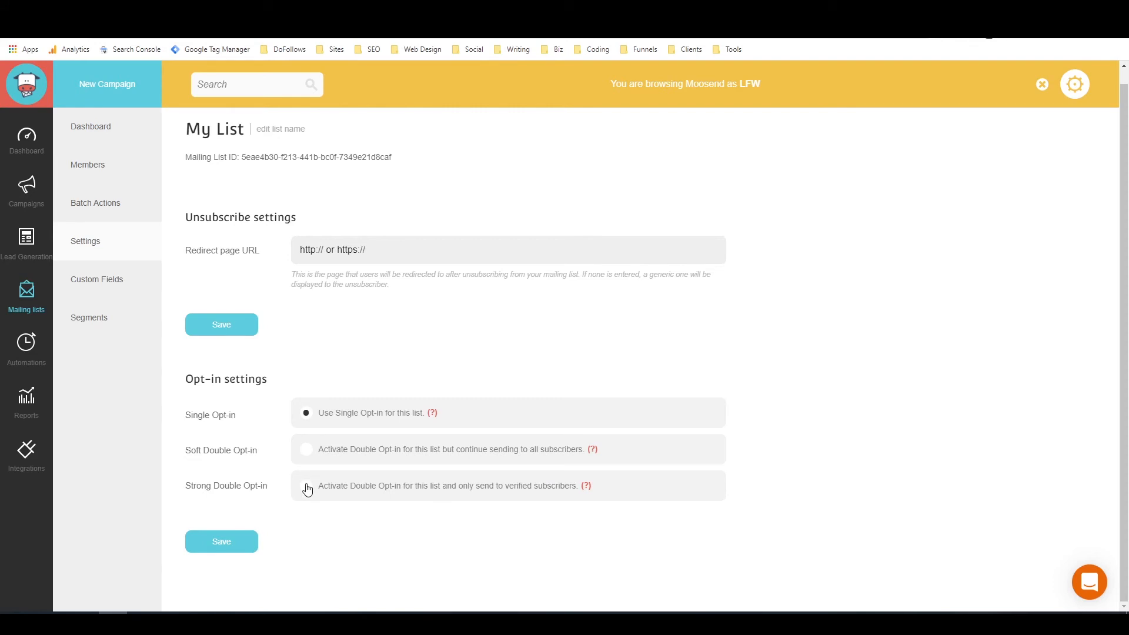
Step: Choose Strong Double Opt-in for My List and review the confirmation email sender, subject and content
click(306, 486)
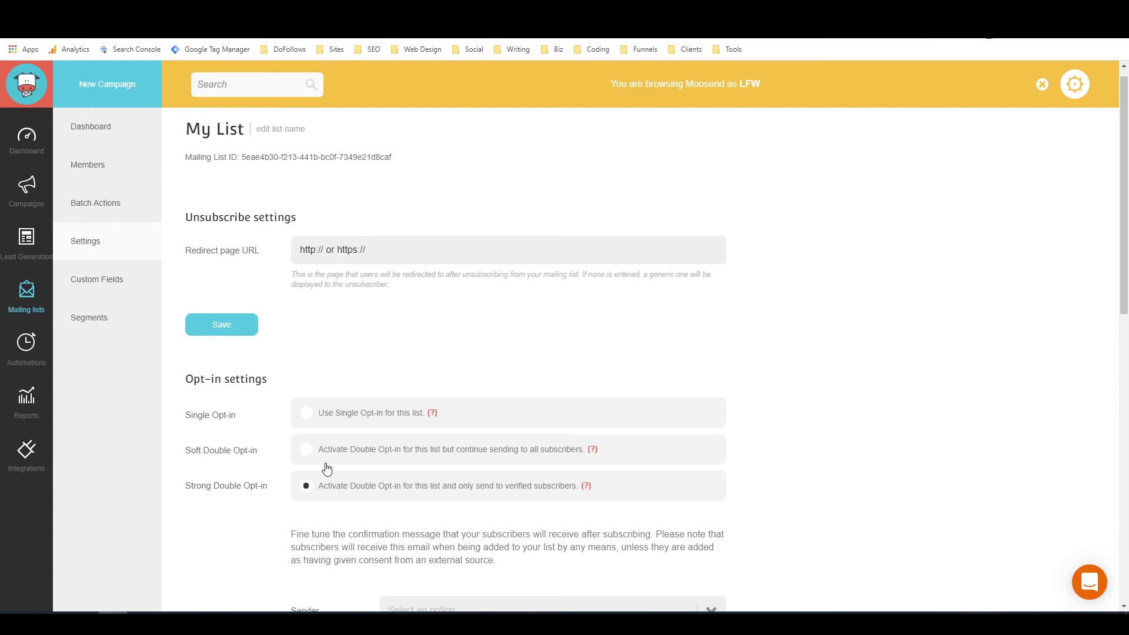
scroll(down, 3)
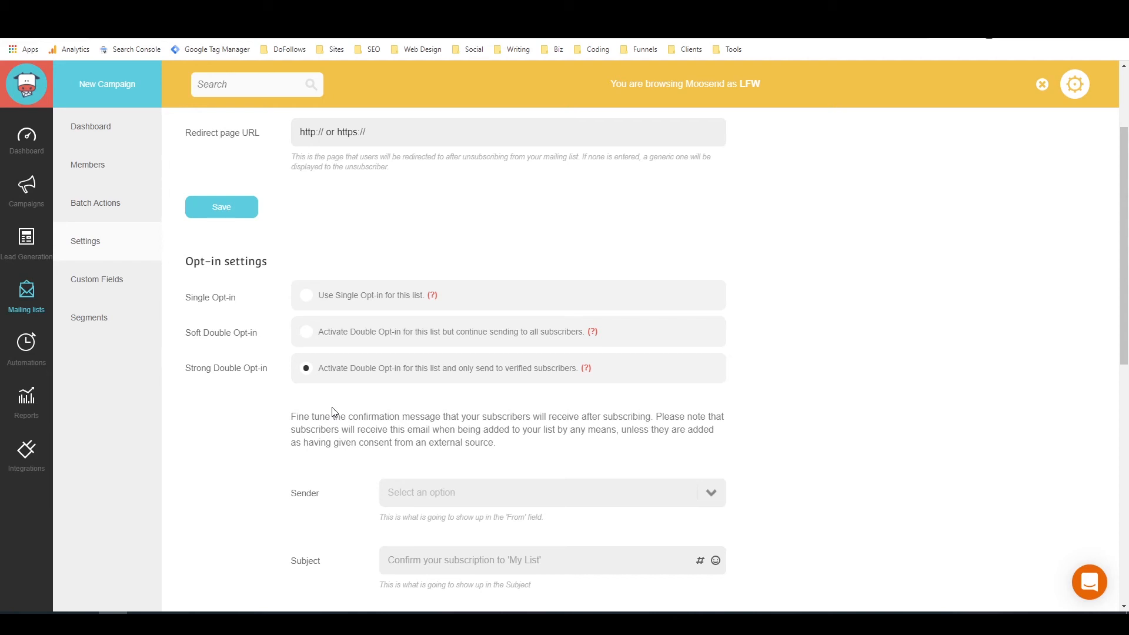
scroll(down, 3)
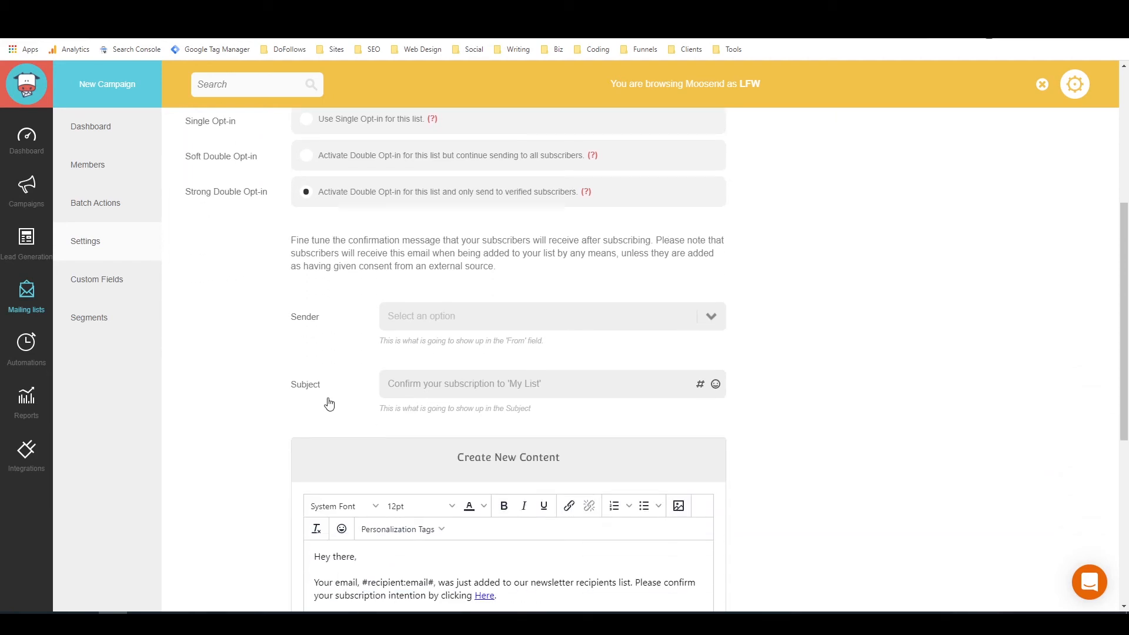
scroll(down, 3)
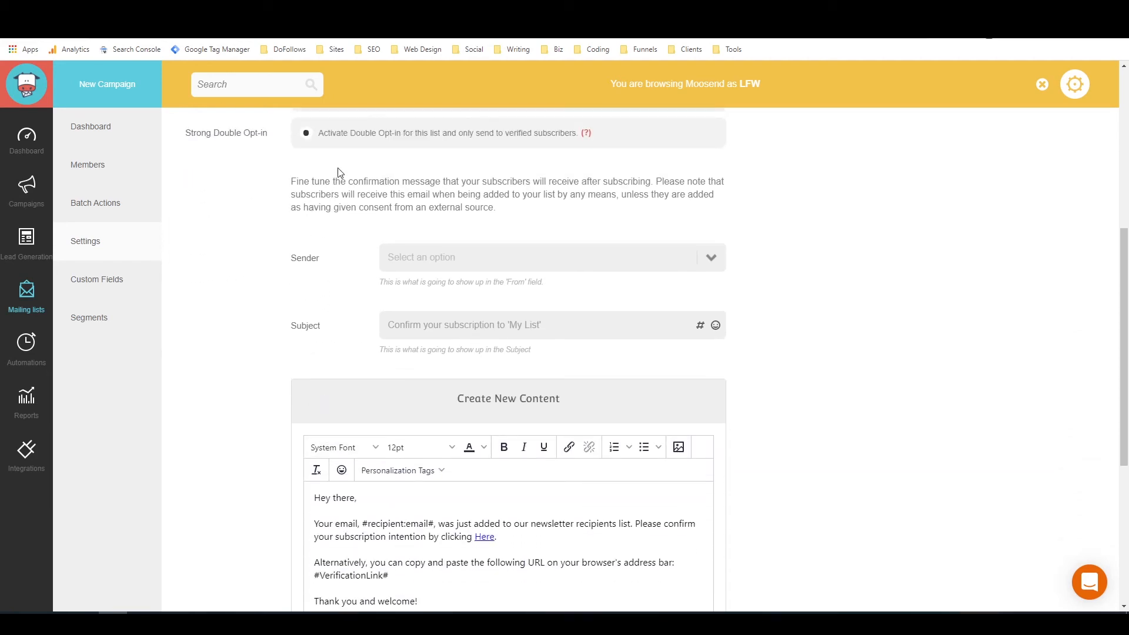
click(550, 258)
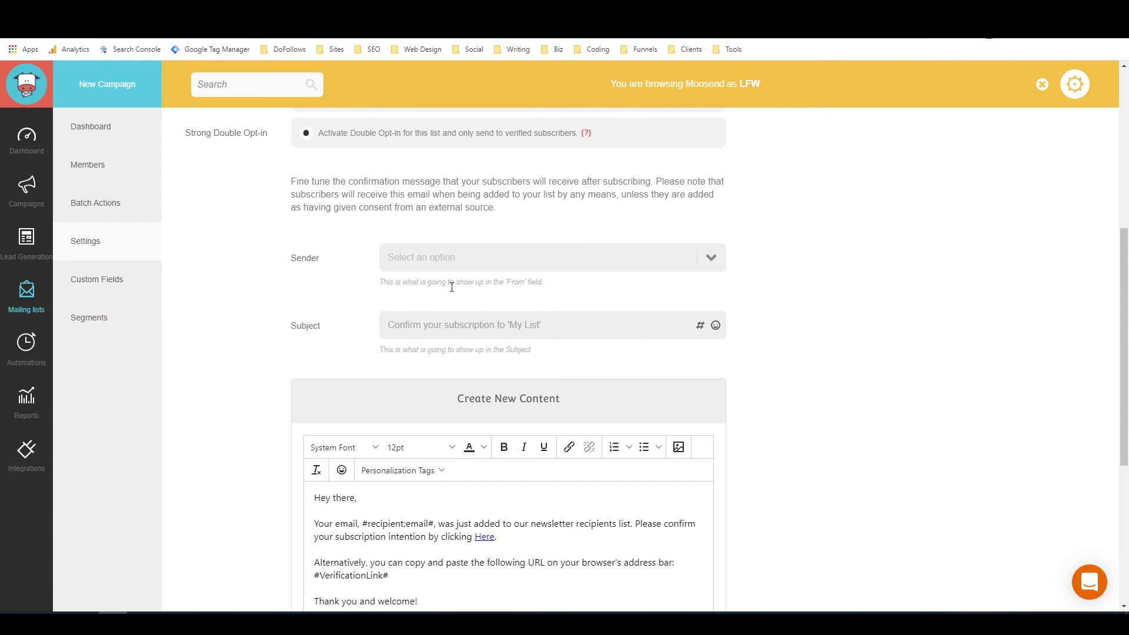
scroll(down, 3)
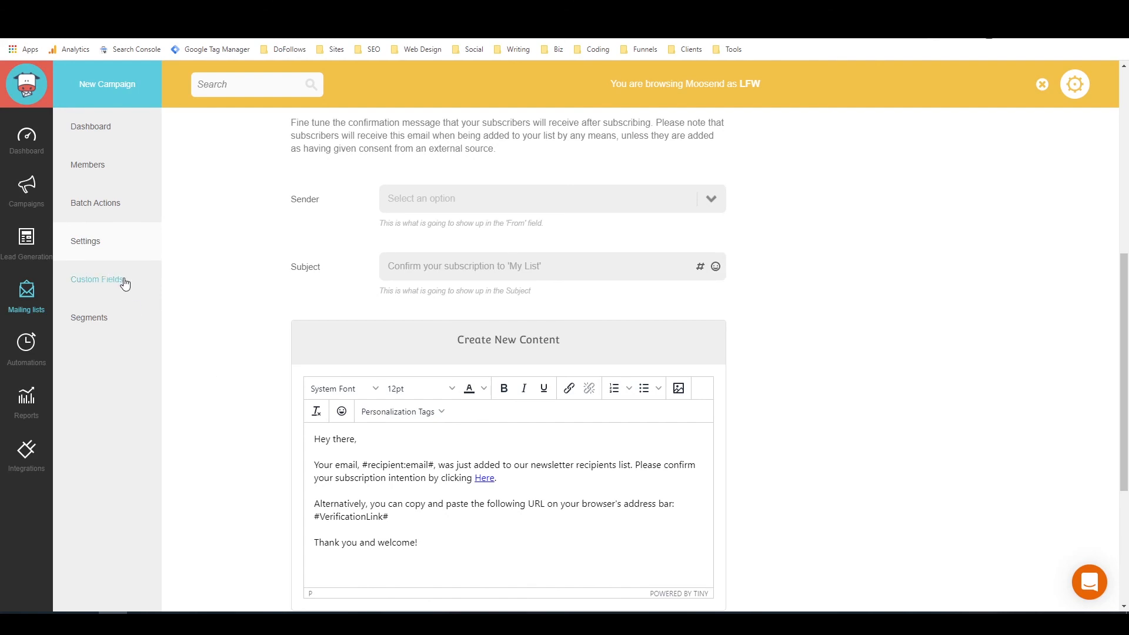
Step: View the list's Custom Fields and Segments, then return to the onboarding checklist with the mailing-list step checked off
click(96, 280)
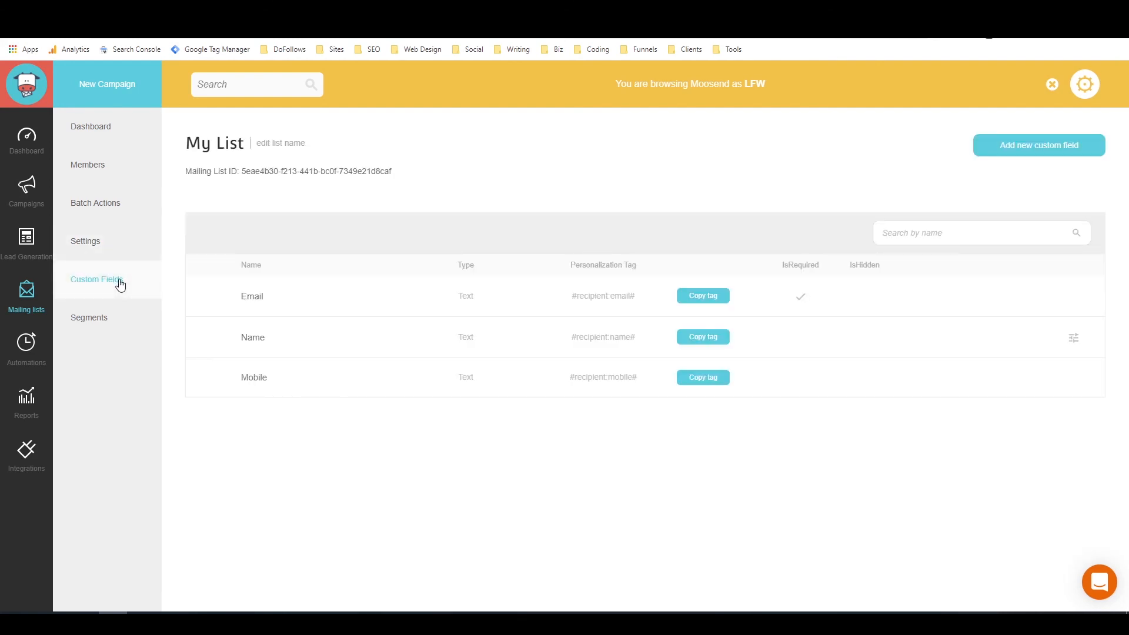
click(88, 318)
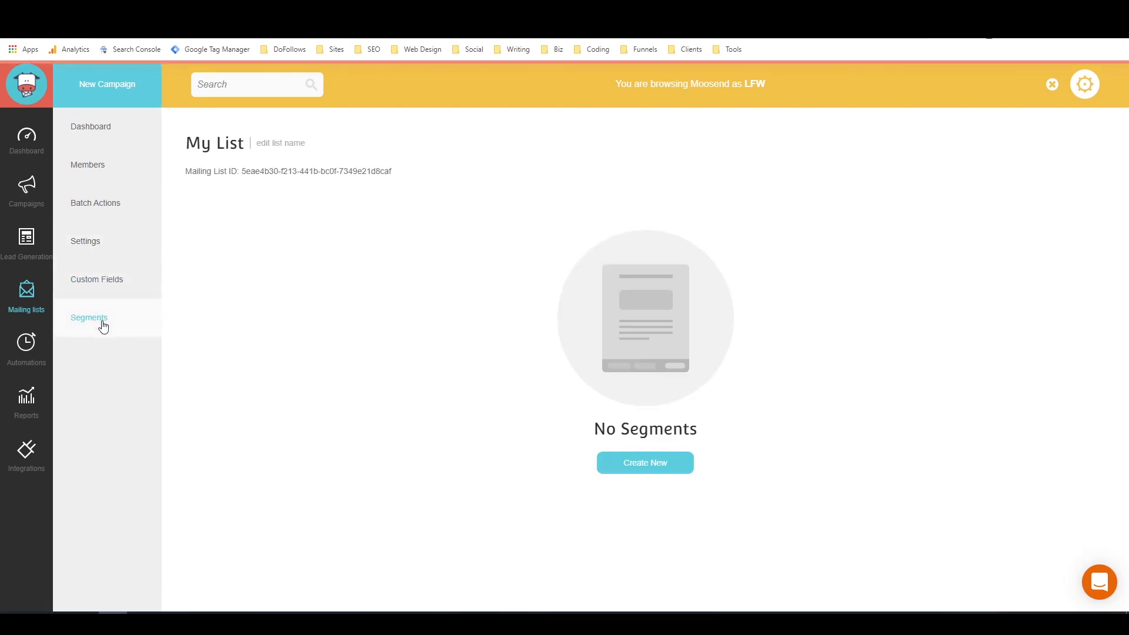
mouse_move(643, 462)
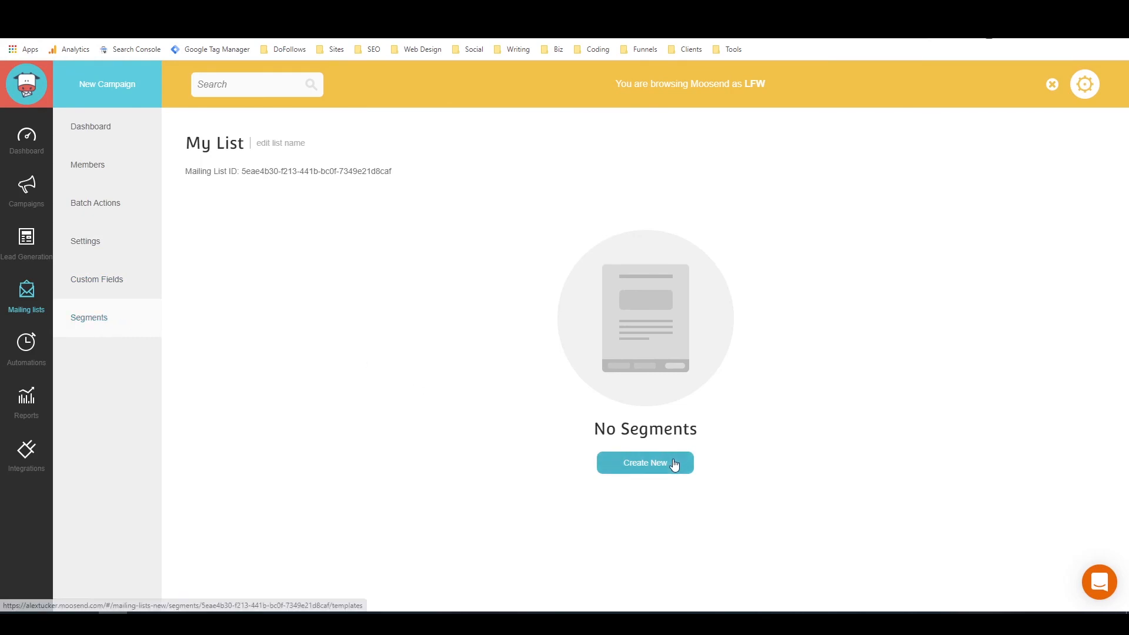
click(645, 463)
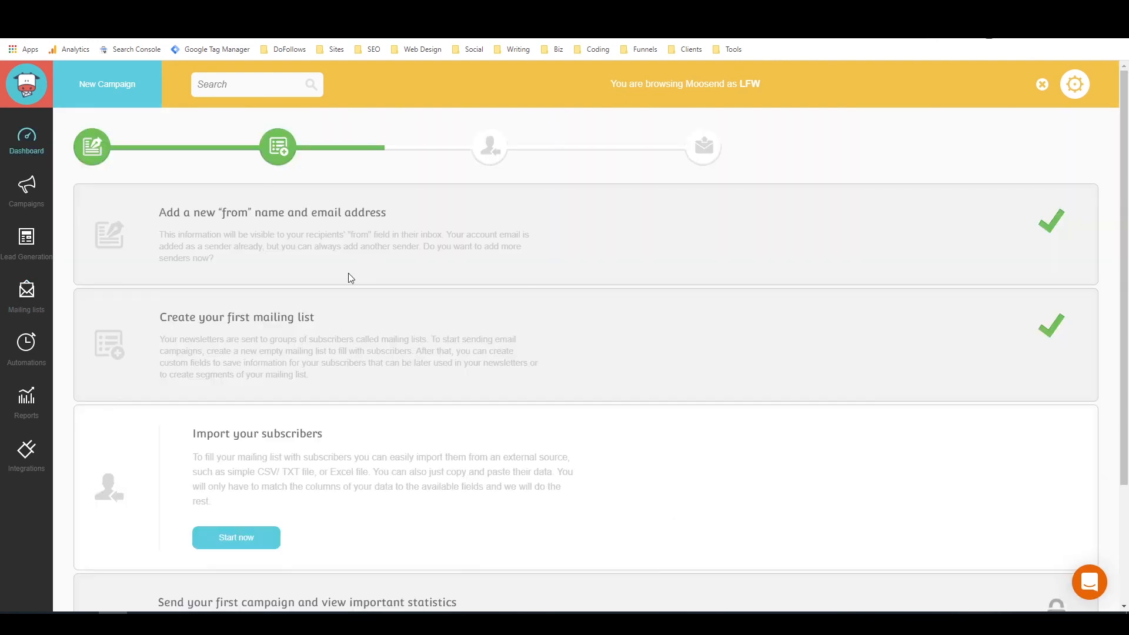
mouse_move(323, 300)
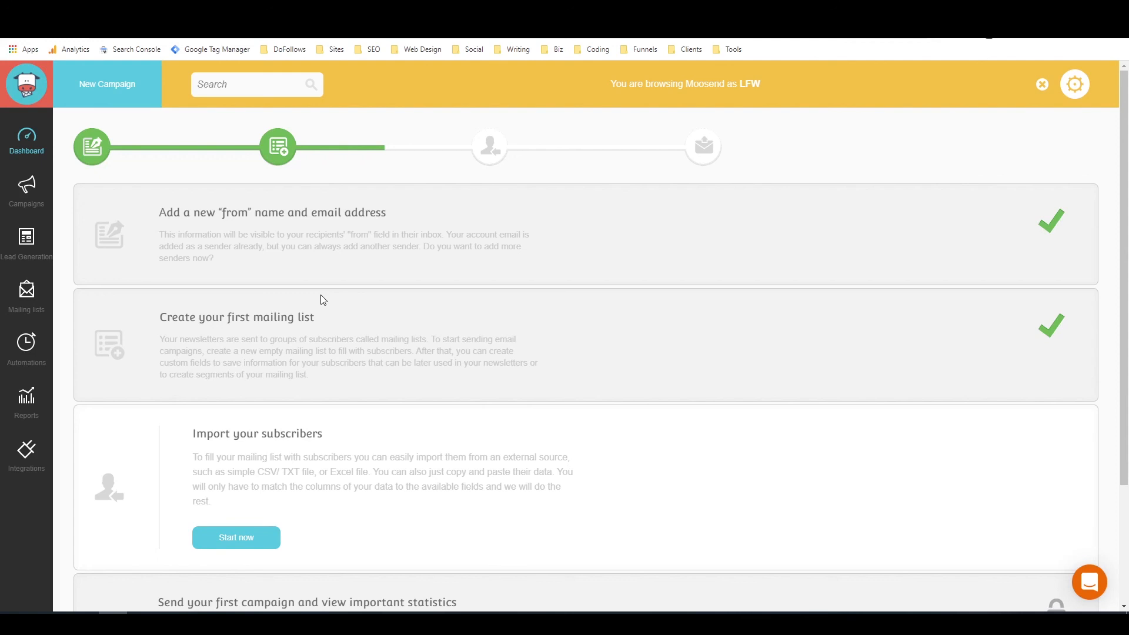
mouse_move(306, 308)
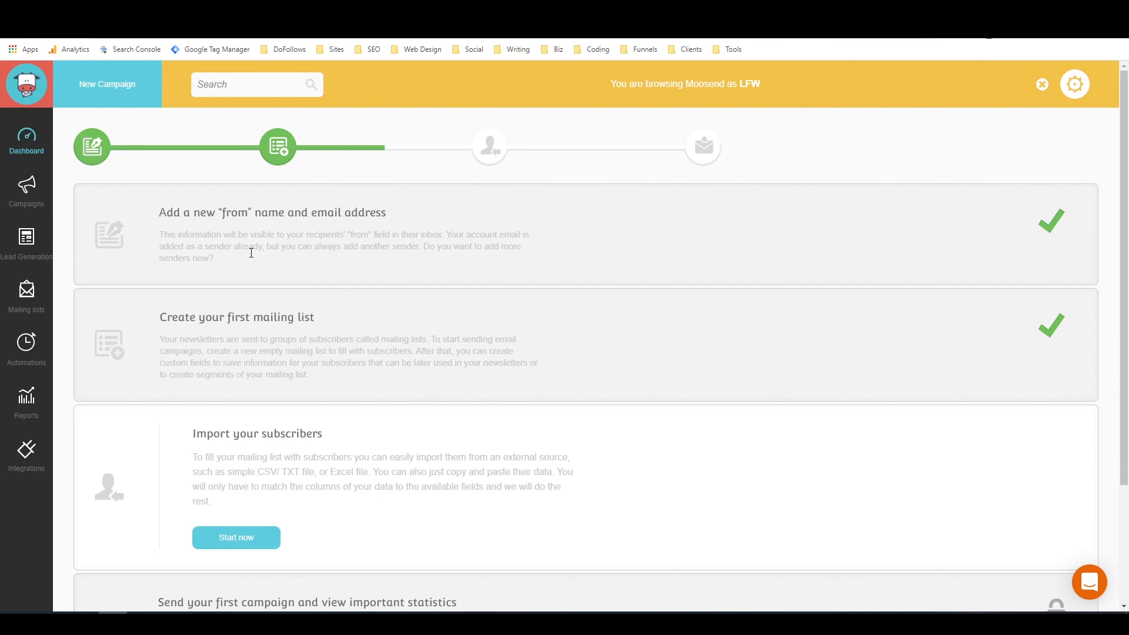
mouse_move(387, 342)
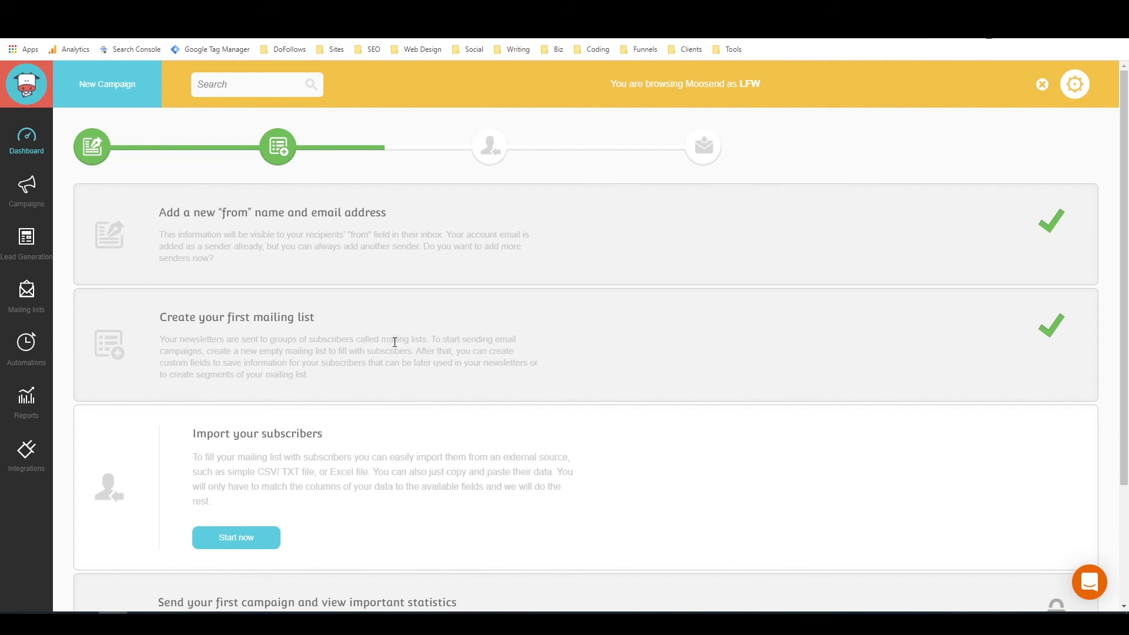
mouse_move(504, 265)
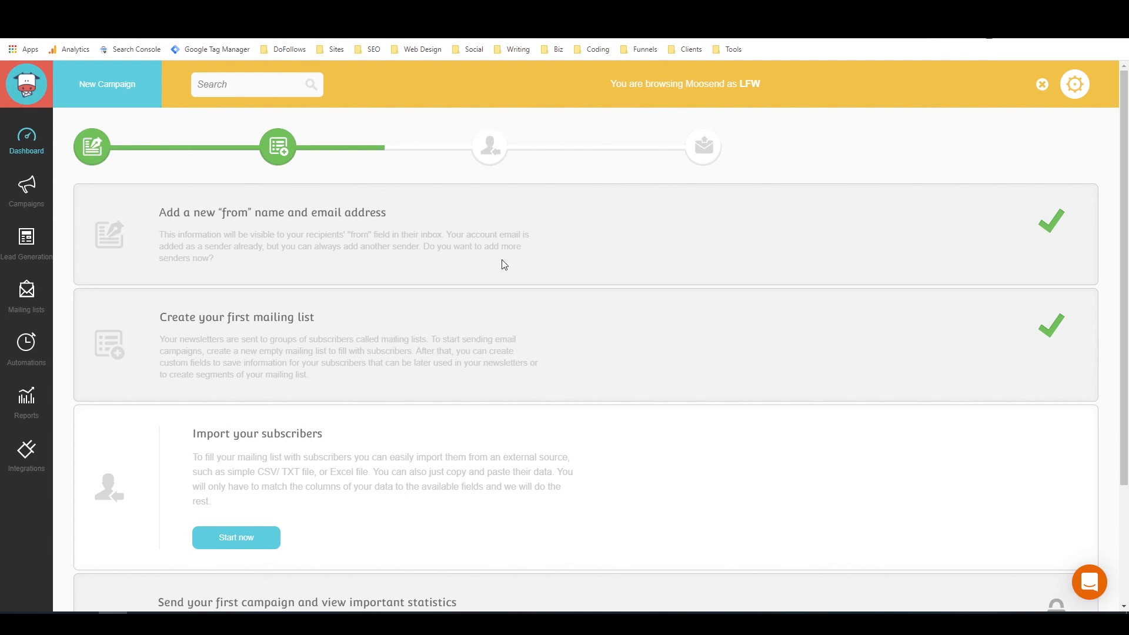